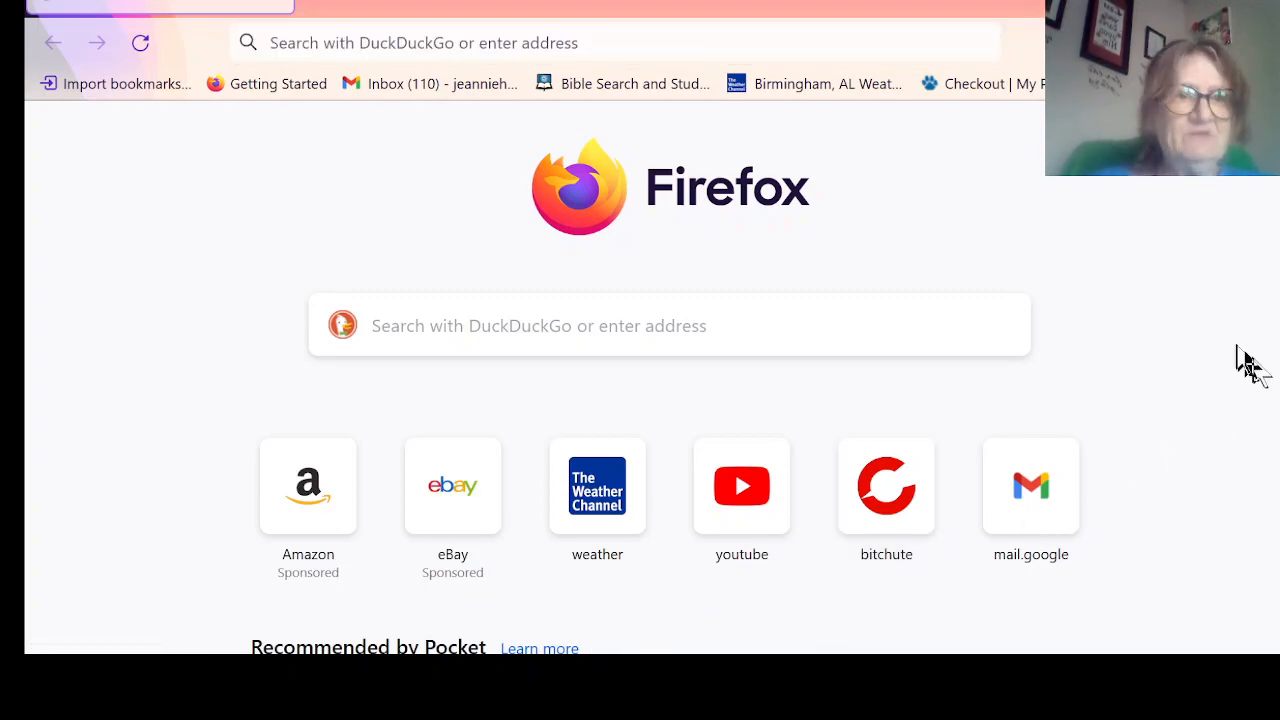
mouse_move(1156, 308)
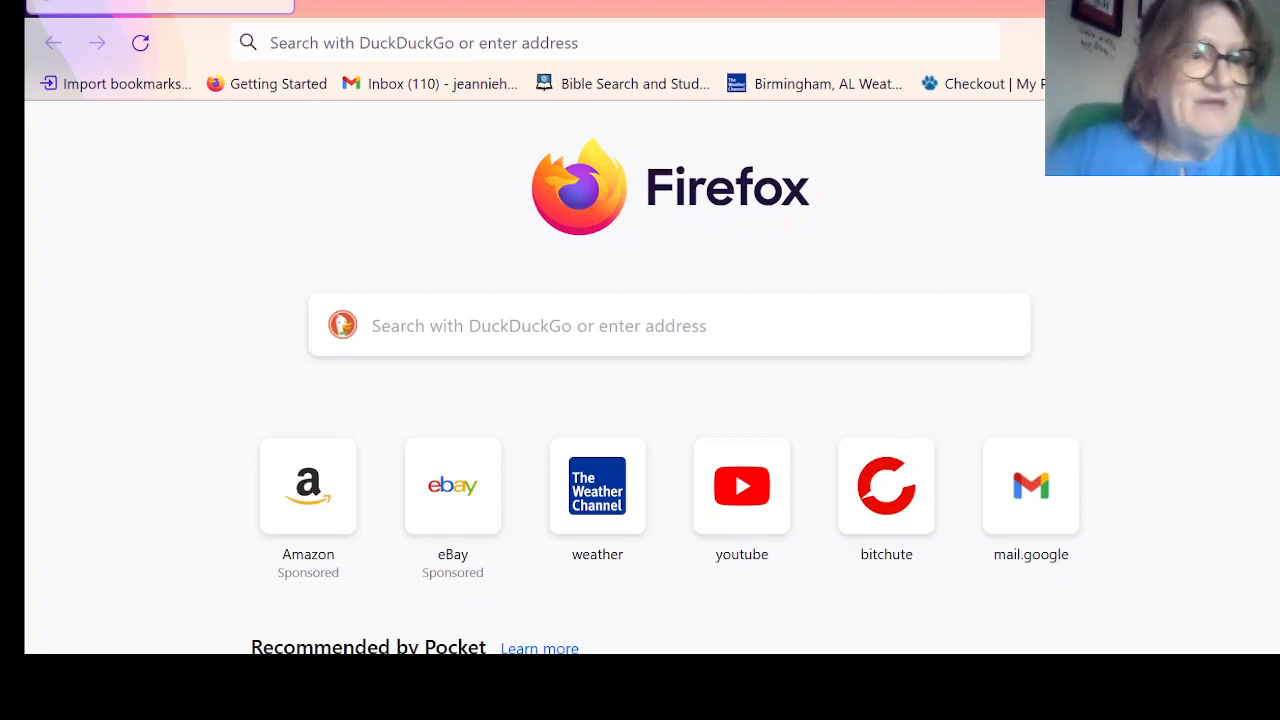
mouse_move(1224, 260)
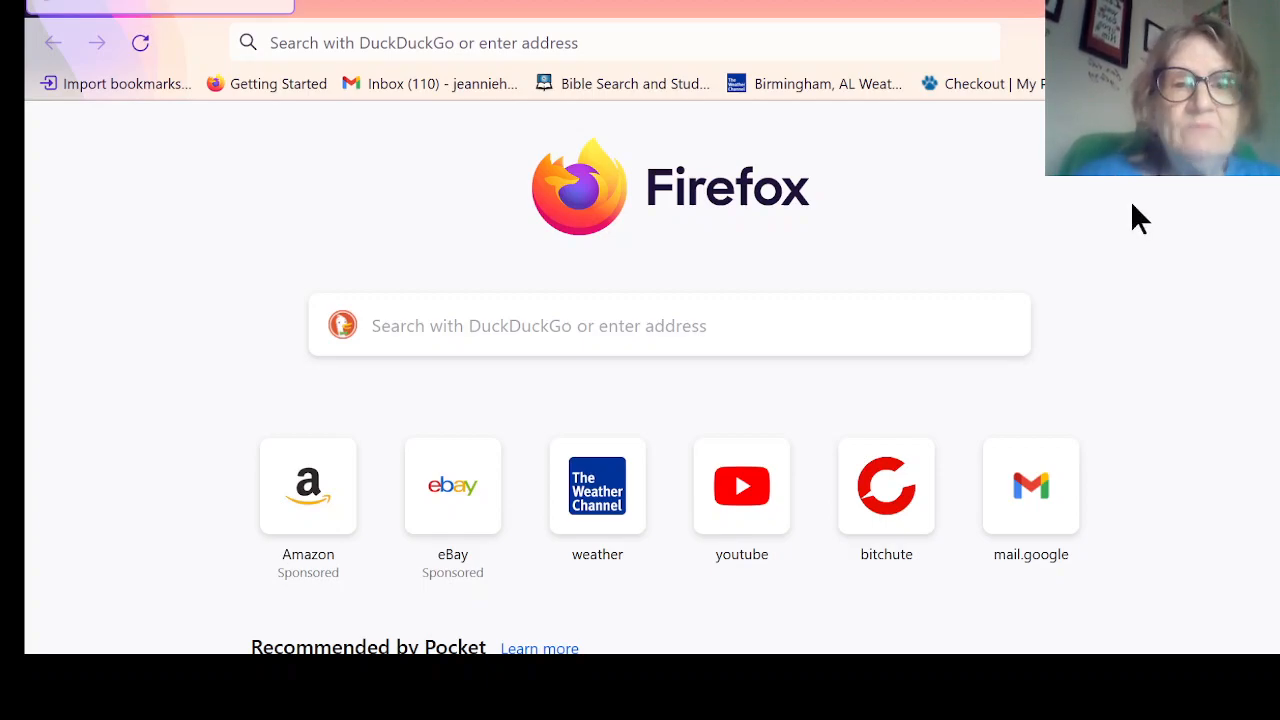
mouse_move(1144, 282)
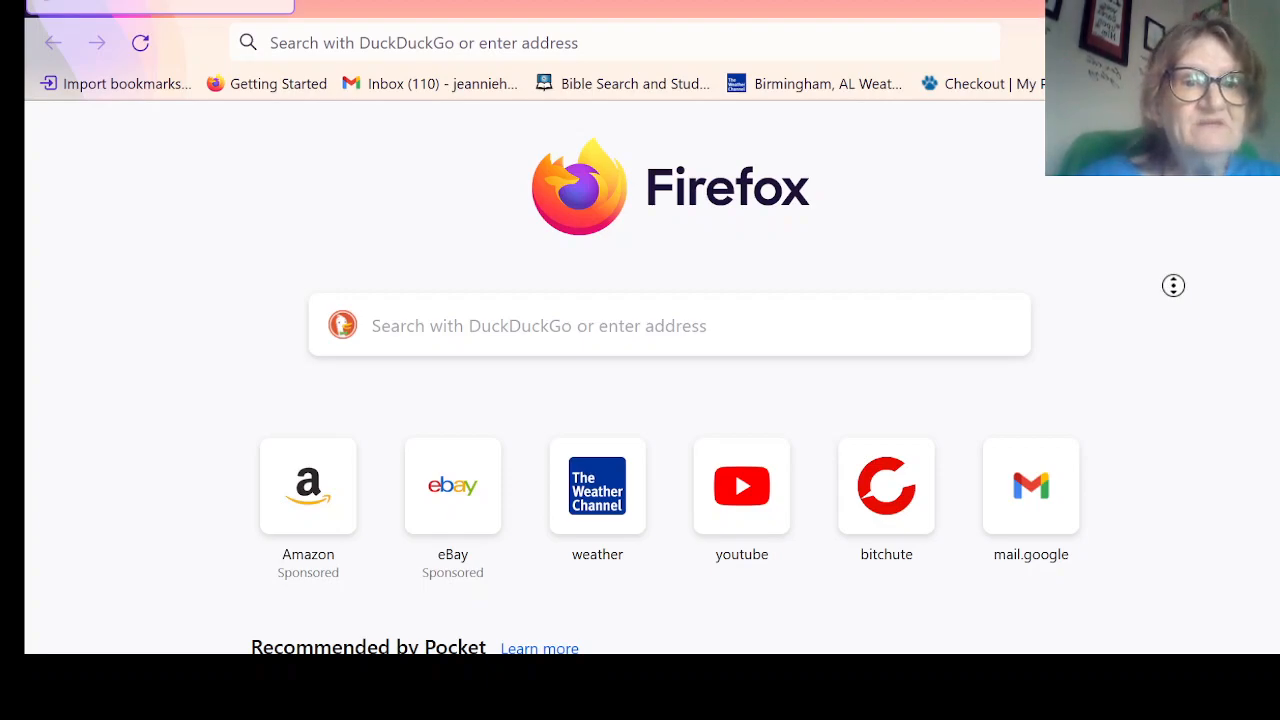
mouse_move(1160, 322)
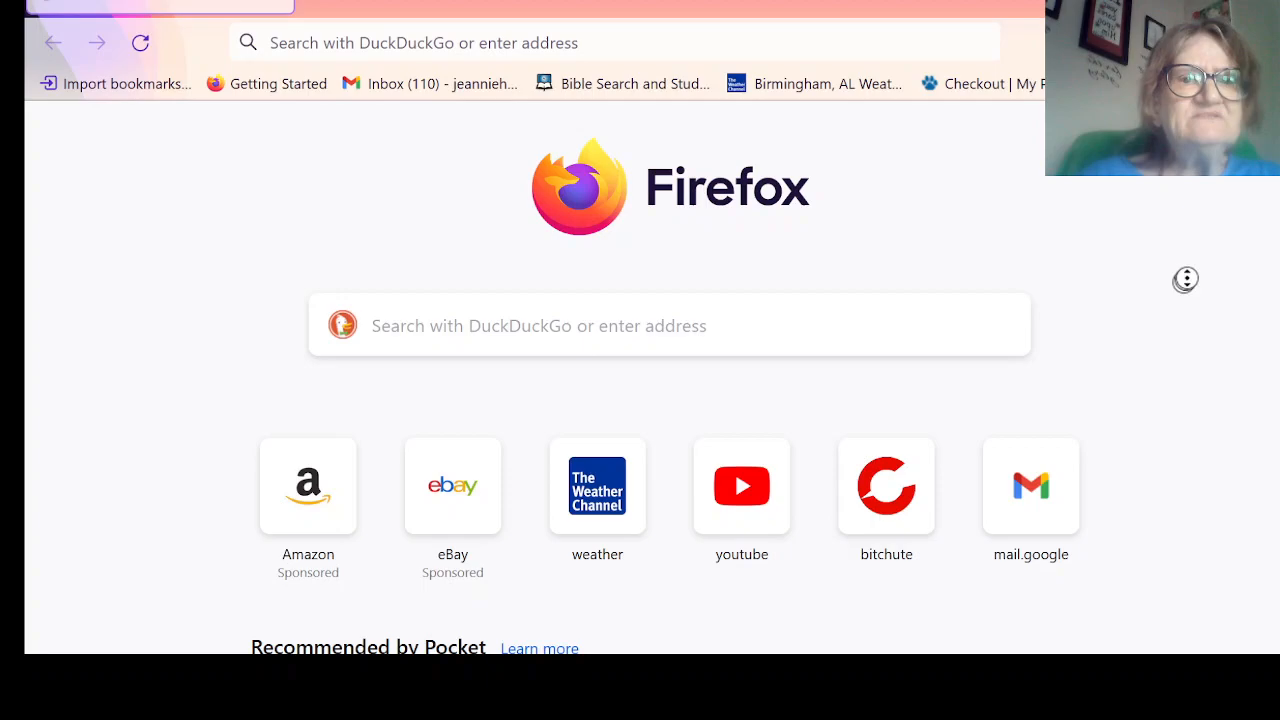
mouse_move(1176, 312)
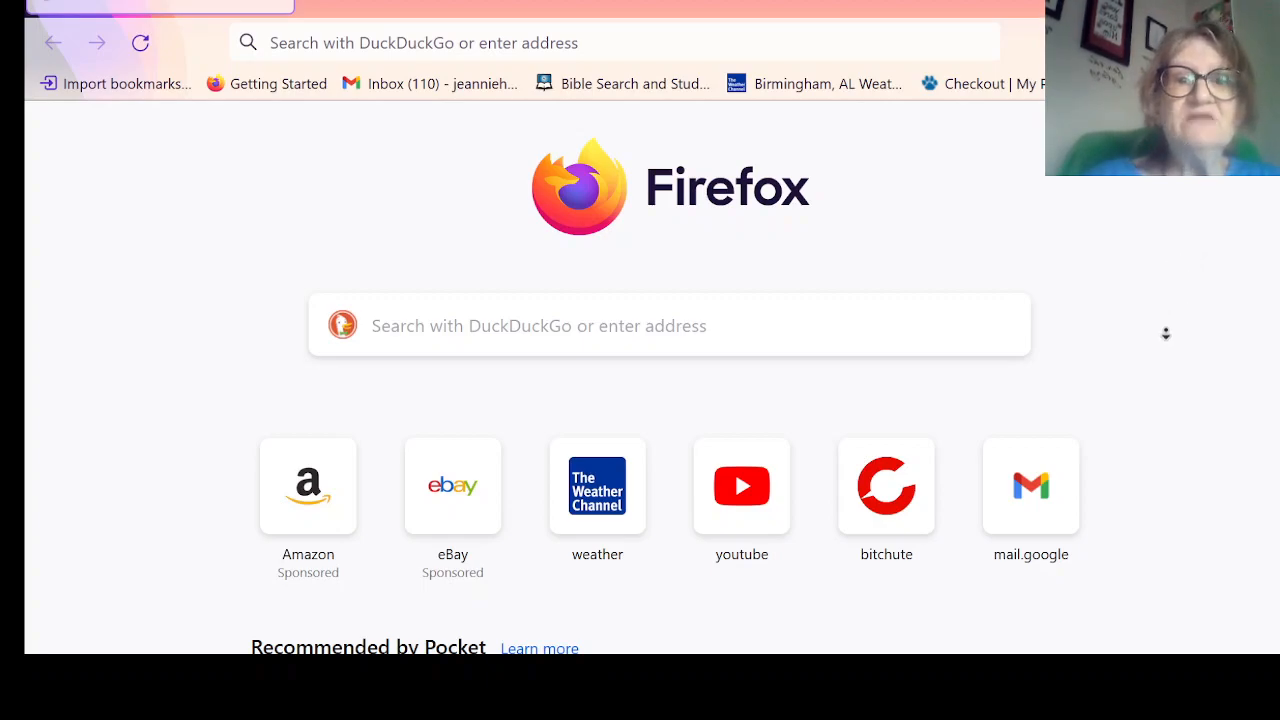
mouse_move(1154, 328)
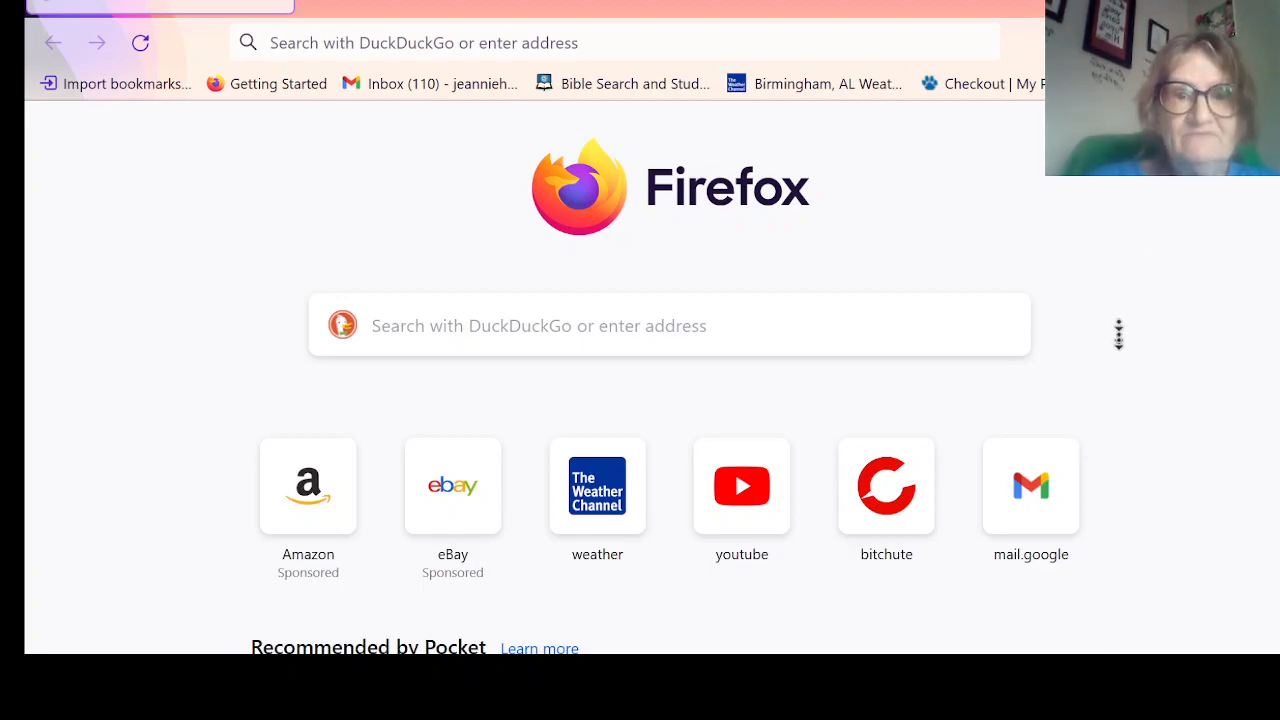
mouse_move(1118, 340)
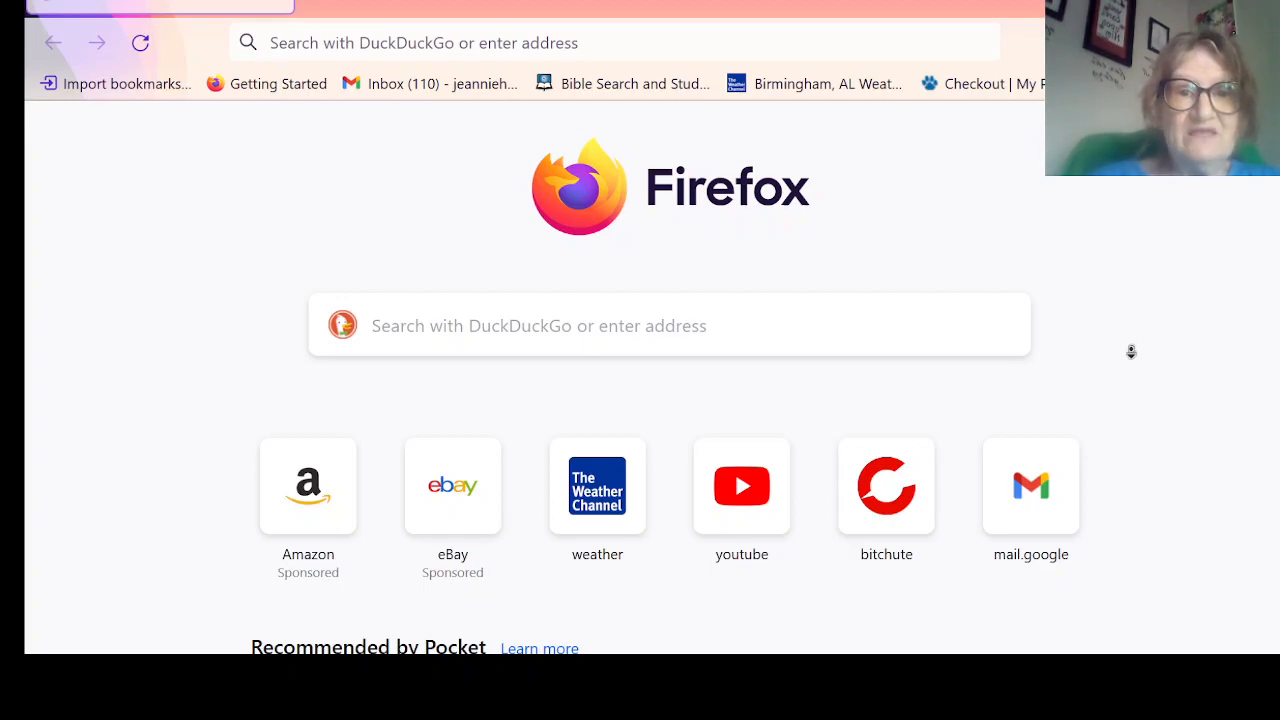
mouse_move(1132, 344)
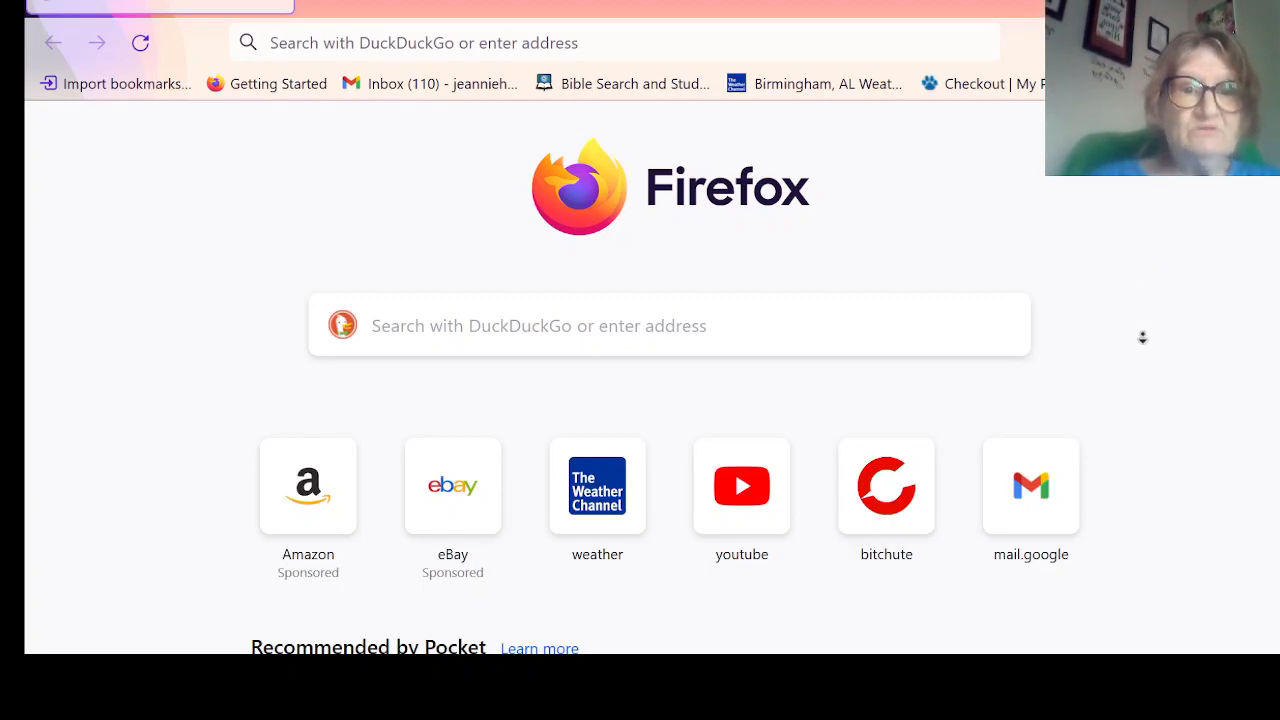
mouse_move(1162, 242)
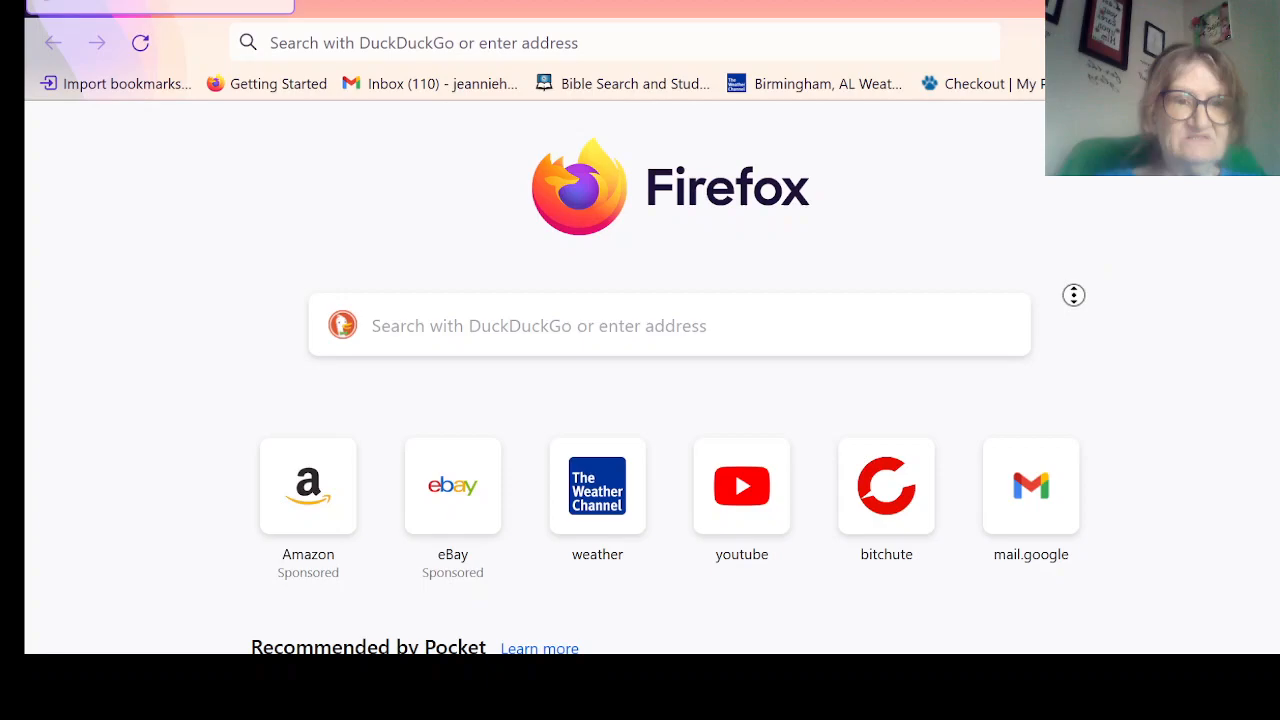
mouse_move(952, 340)
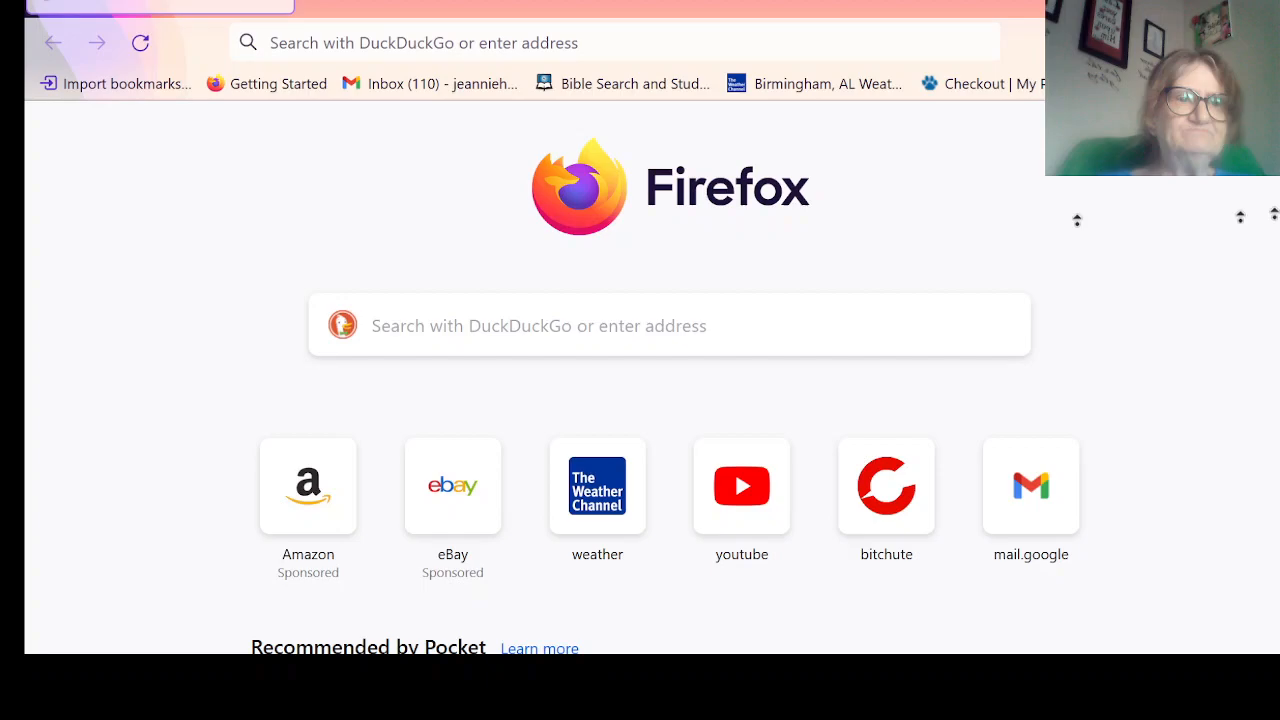
mouse_move(1084, 556)
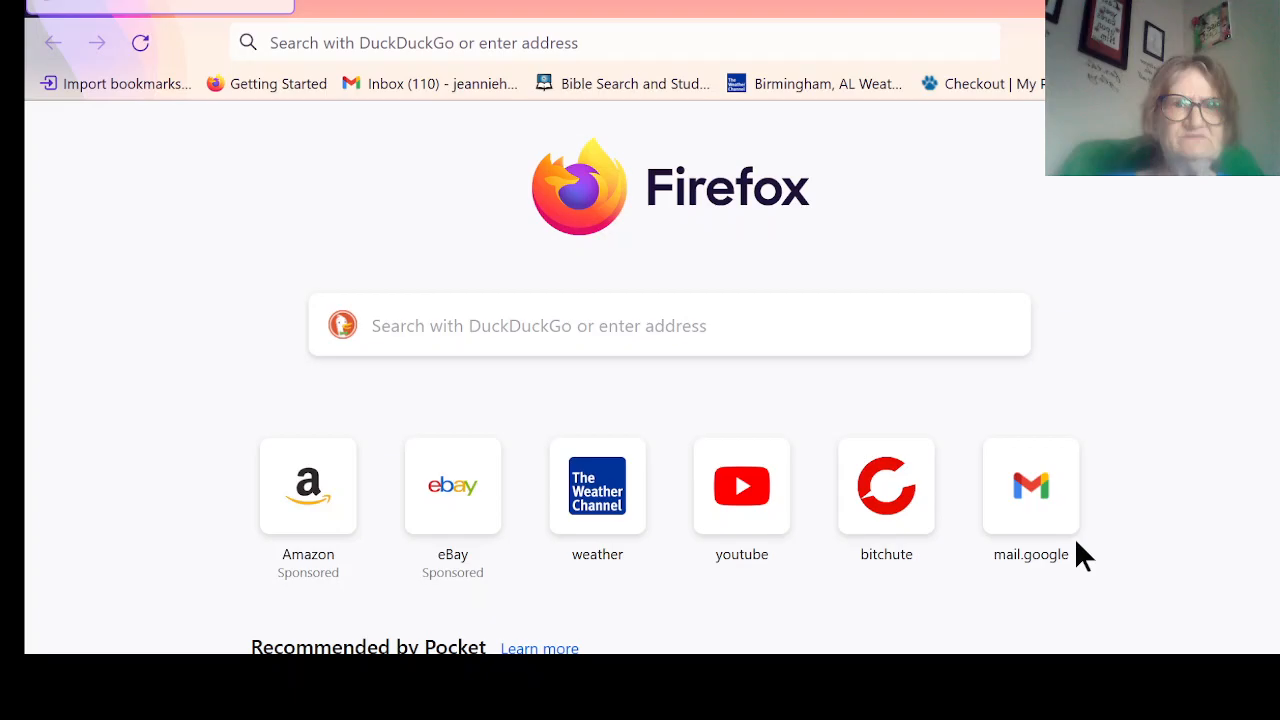